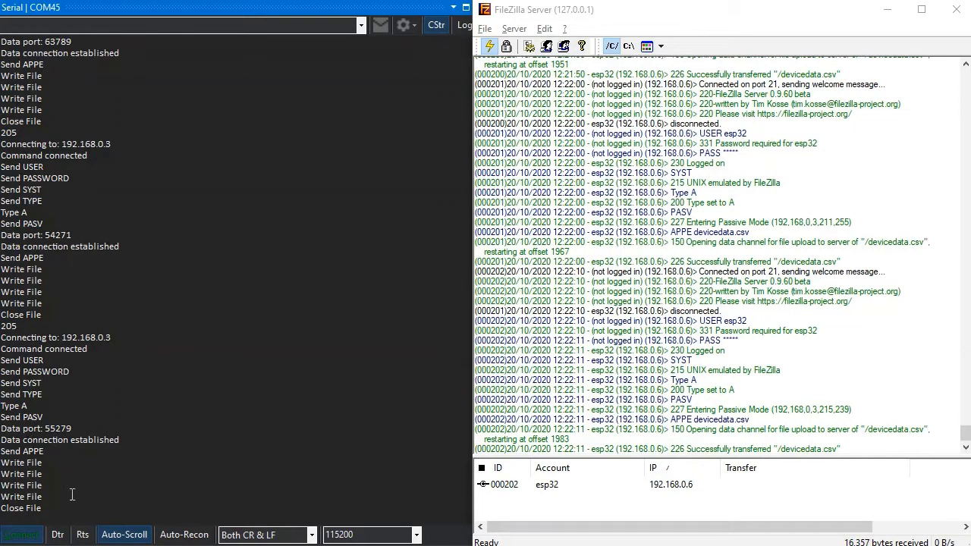
pyautogui.moveTo(531, 421)
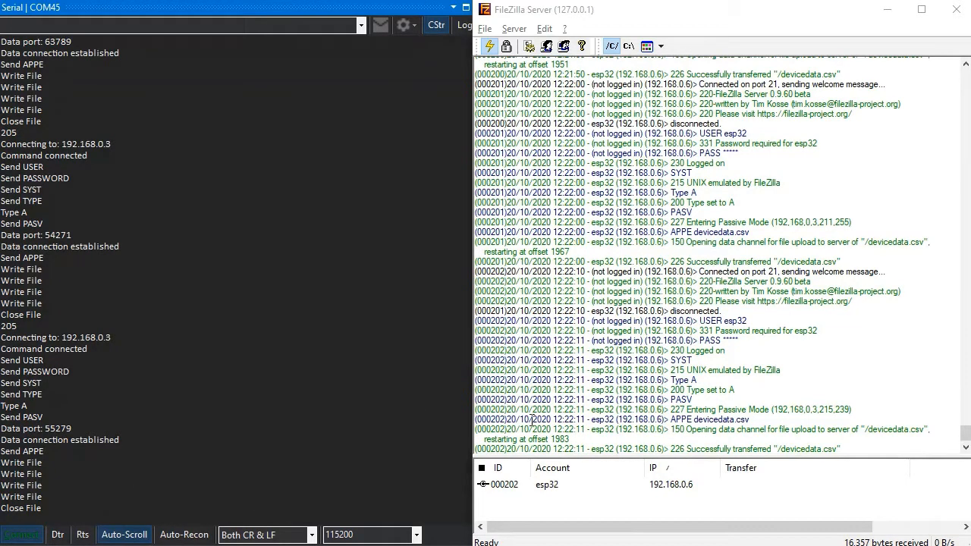
pyautogui.moveTo(537, 495)
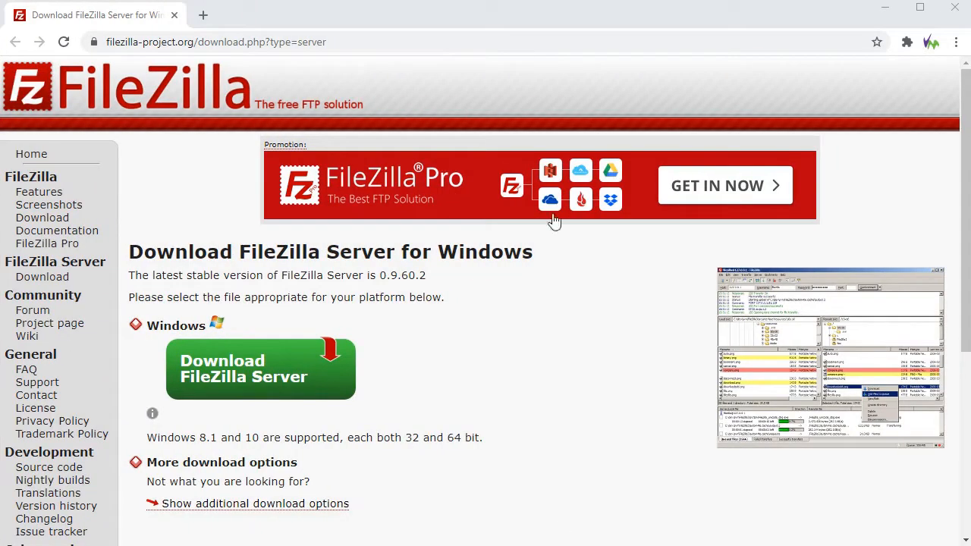
pyautogui.moveTo(455, 179)
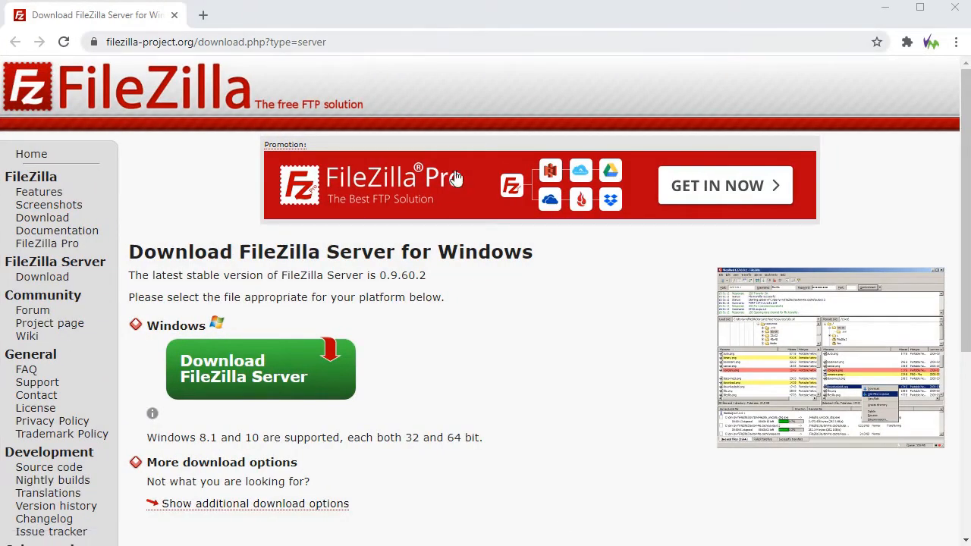
pyautogui.moveTo(786, 409)
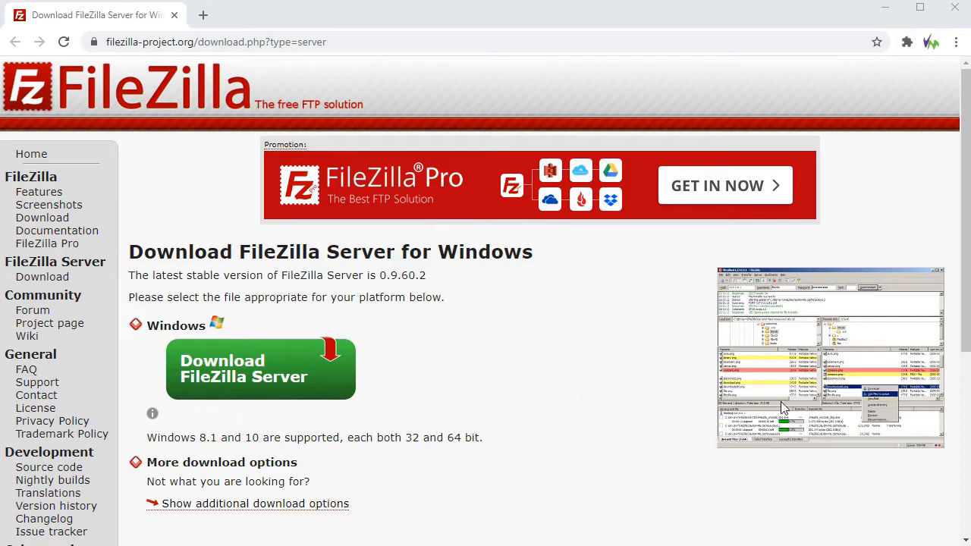
pyautogui.moveTo(588, 477)
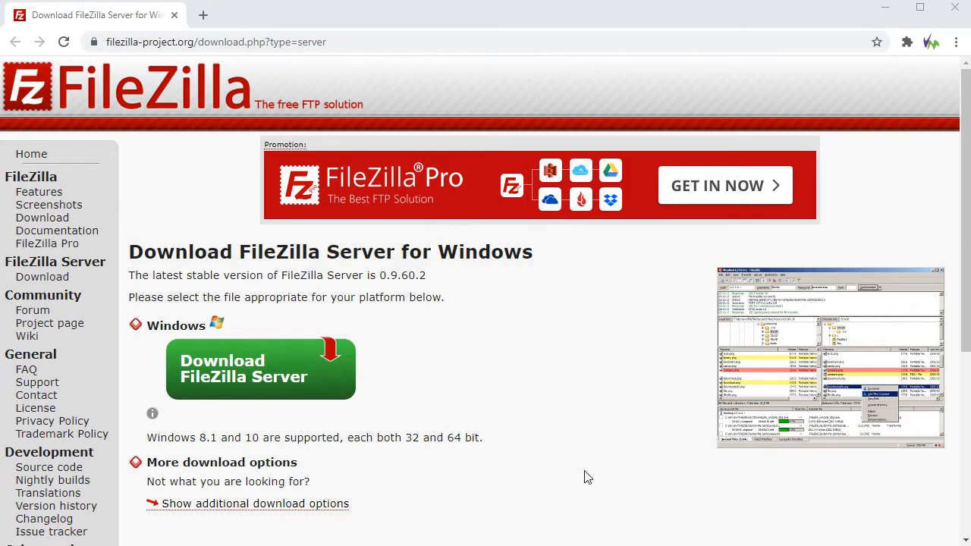
pyautogui.moveTo(639, 479)
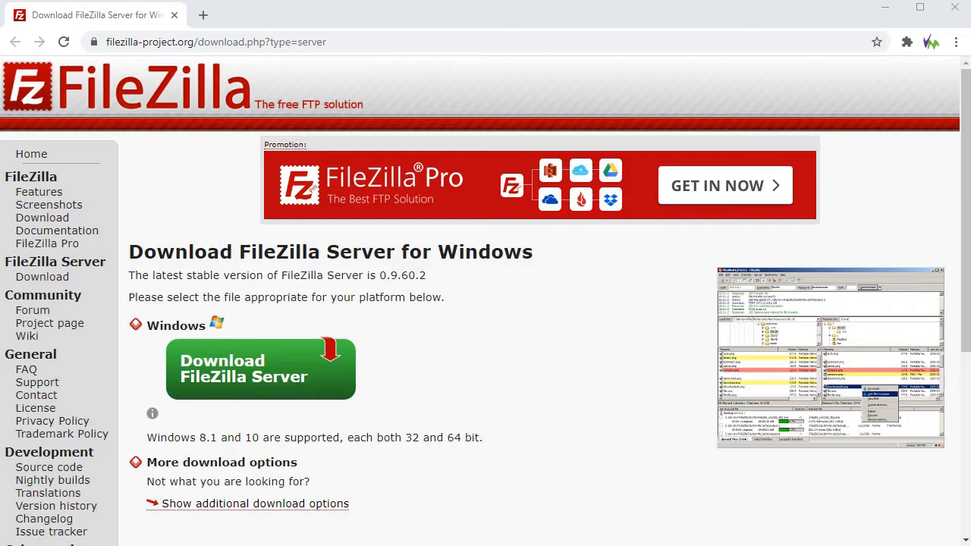
# Accept the license and install with standard components, default folder and default service startup settings
pyautogui.click(261, 369)
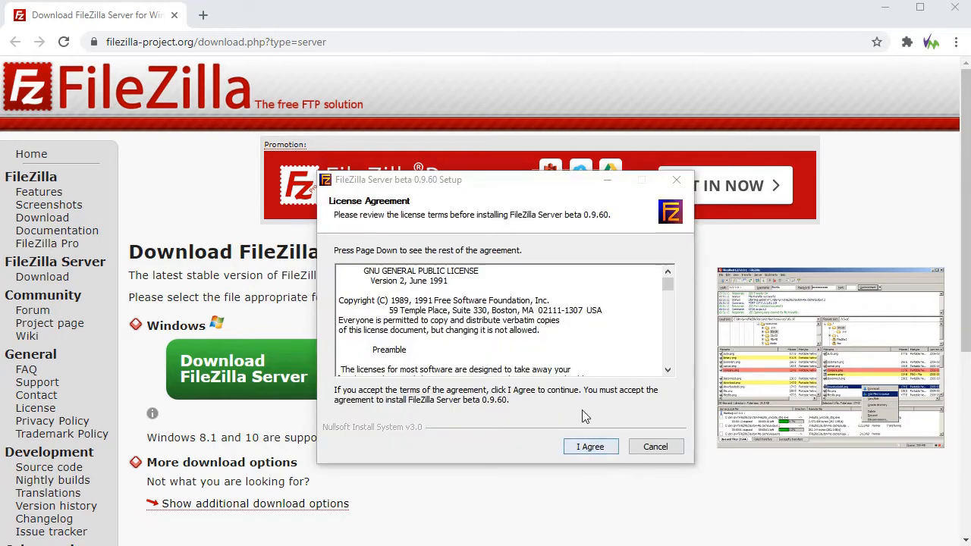
pyautogui.click(590, 446)
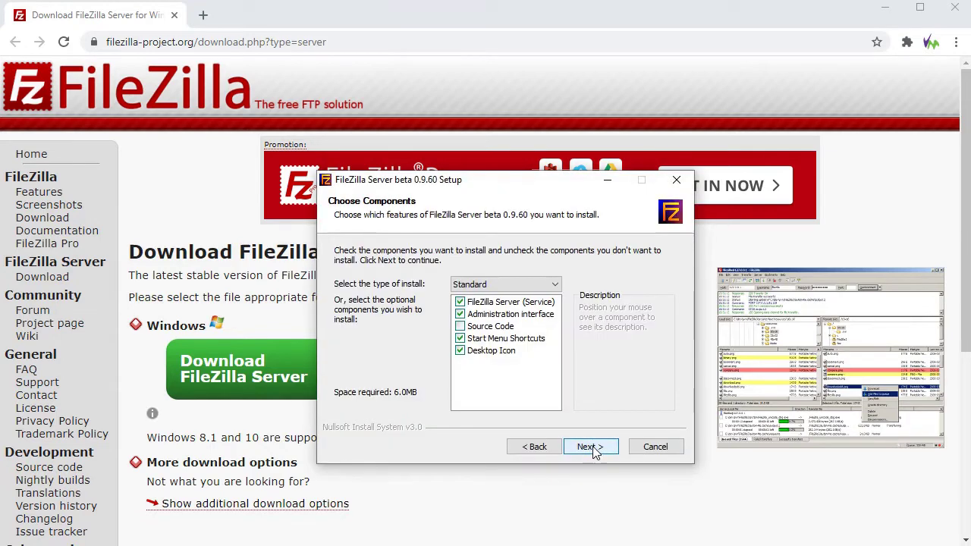
pyautogui.click(588, 446)
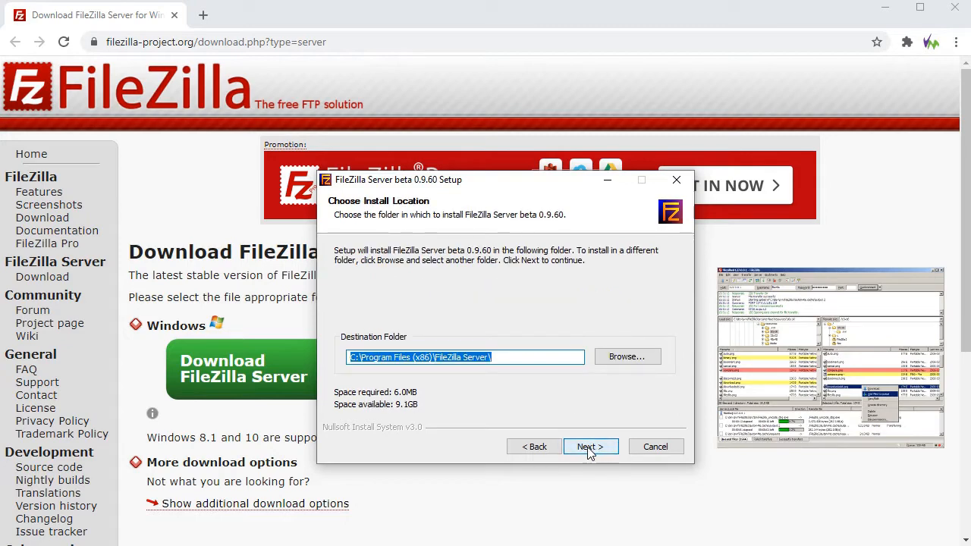
pyautogui.click(590, 446)
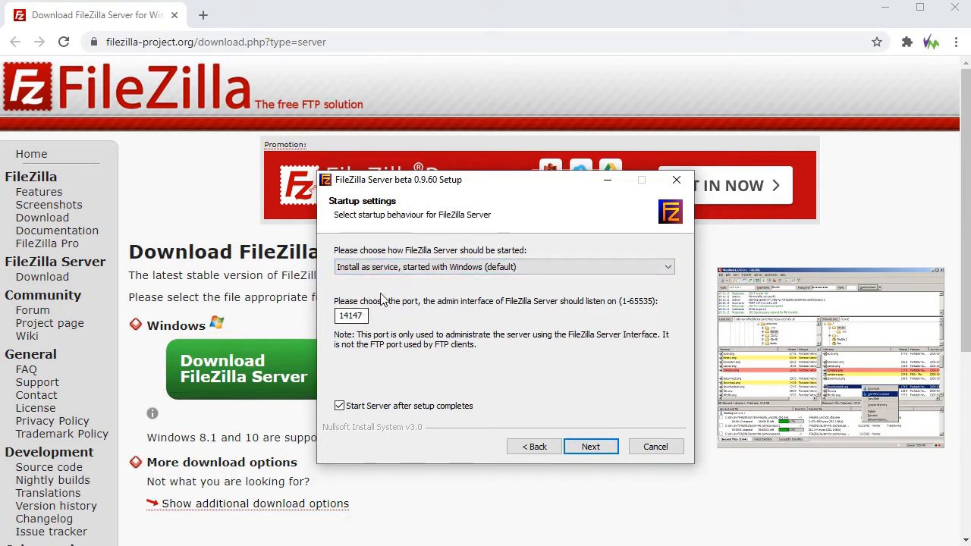
pyautogui.moveTo(482, 331)
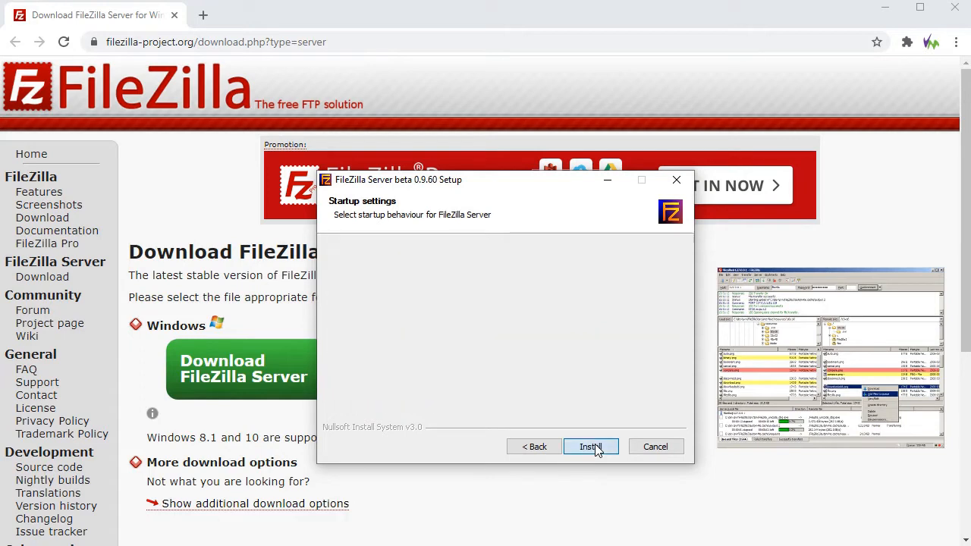
pyautogui.click(590, 446)
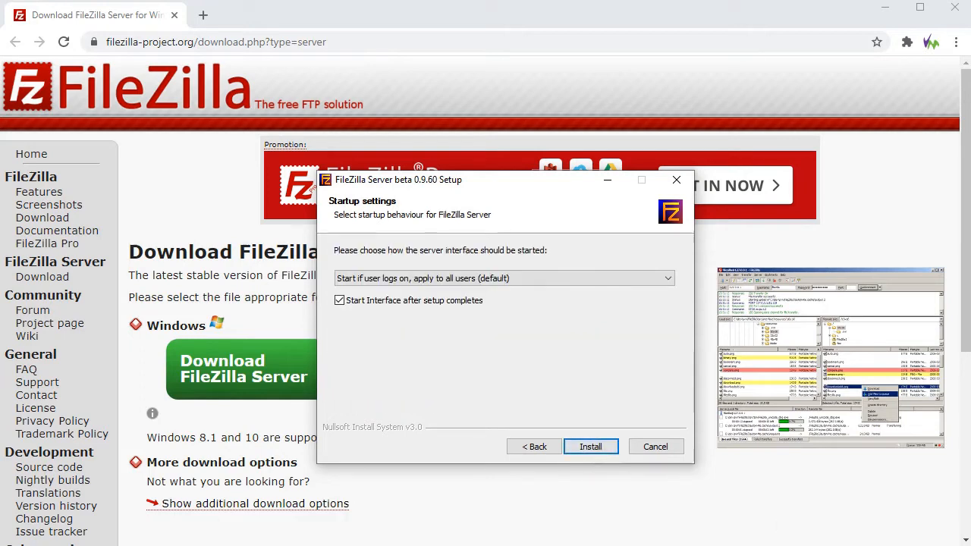
pyautogui.moveTo(592, 446)
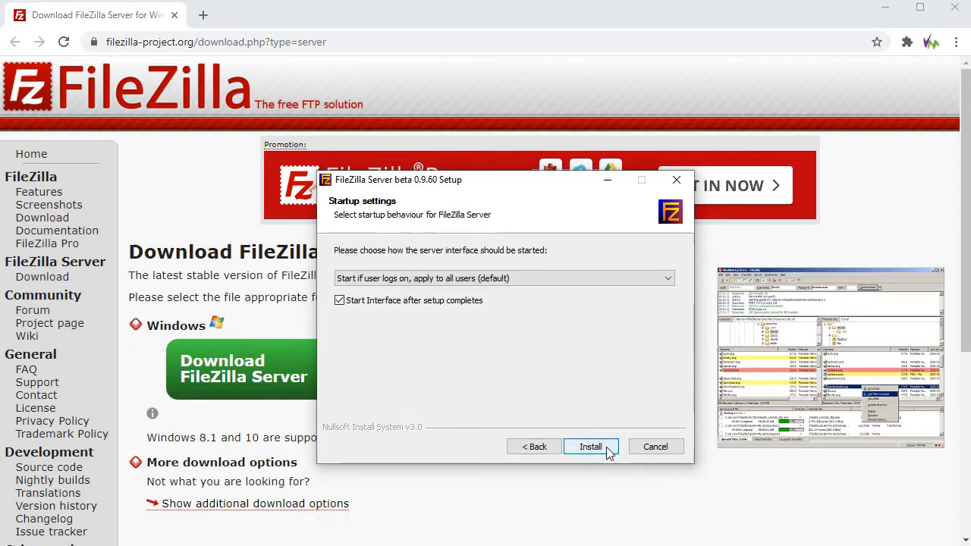
pyautogui.moveTo(616, 452)
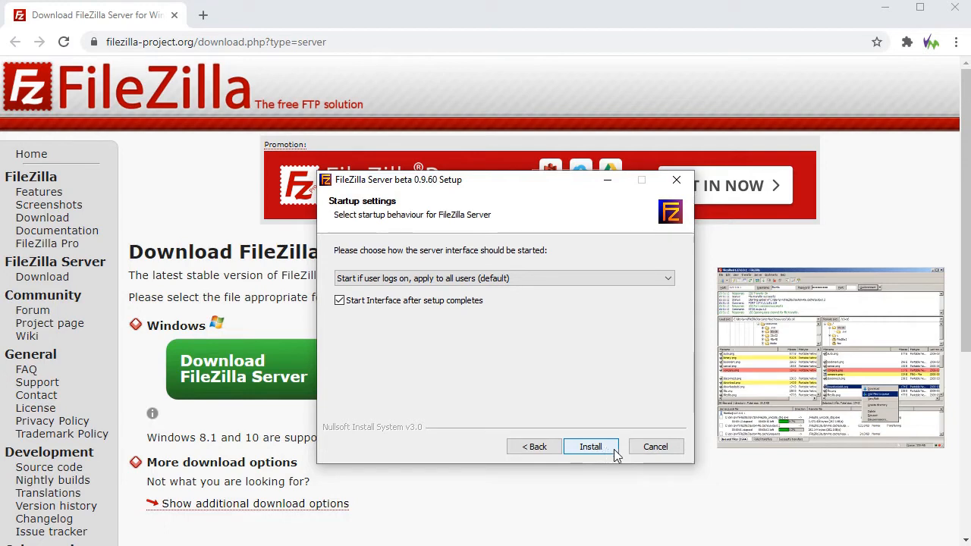
pyautogui.click(591, 446)
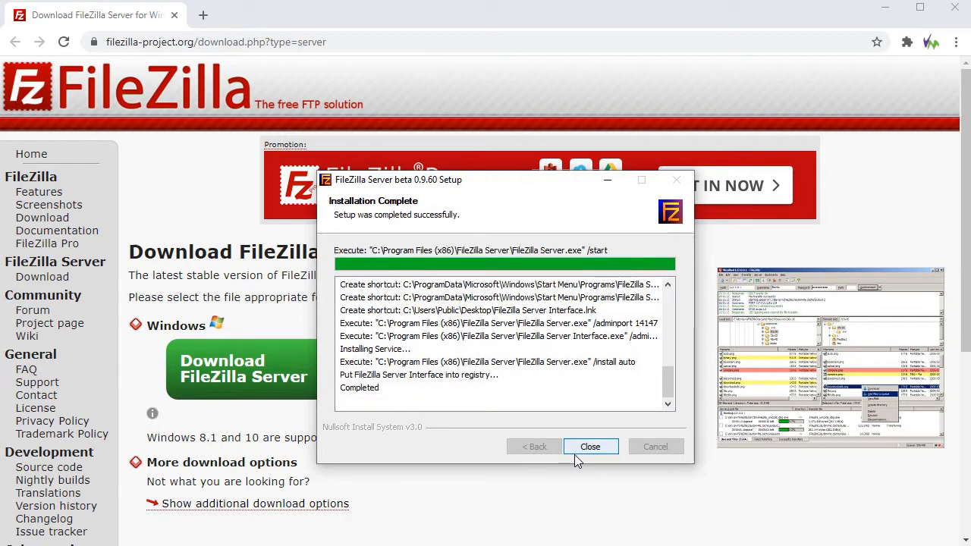
# Close the installer and connect the admin interface to localhost on port 14147
pyautogui.click(590, 446)
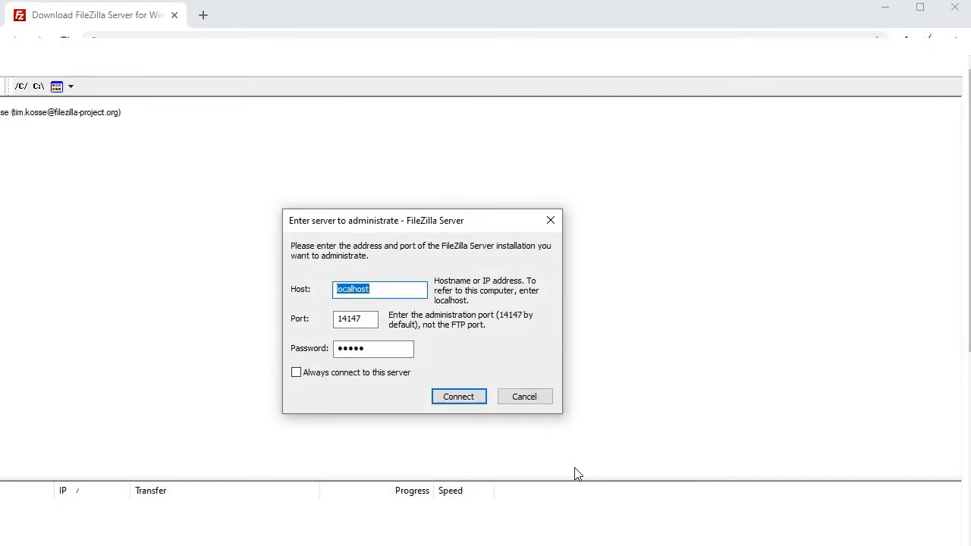
pyautogui.click(373, 348)
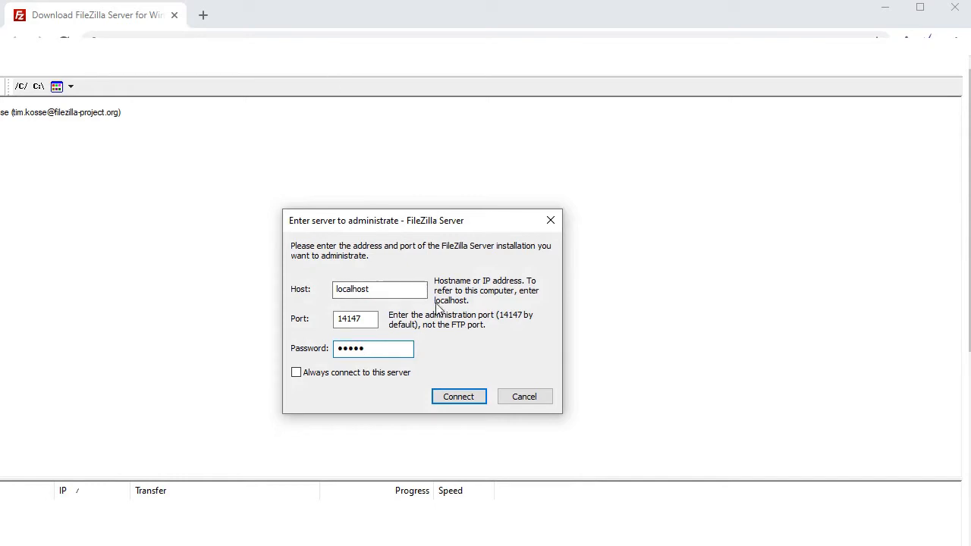
pyautogui.click(458, 396)
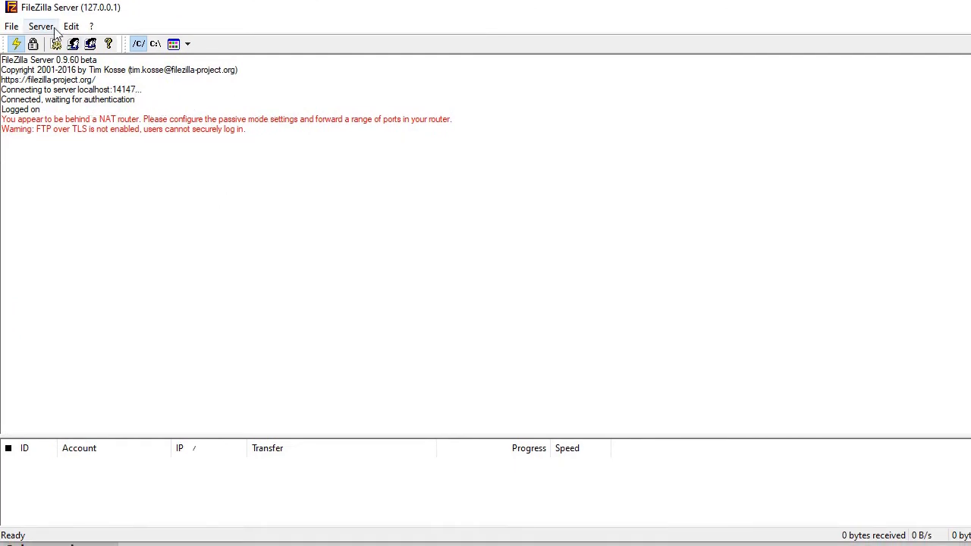
# Reach the Users dialog through the Edit menu
pyautogui.click(41, 26)
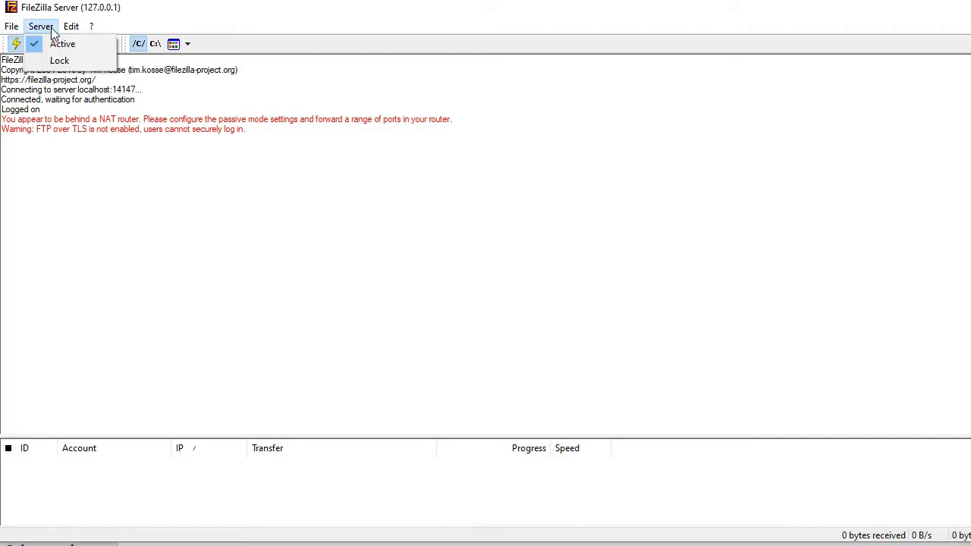
pyautogui.click(70, 26)
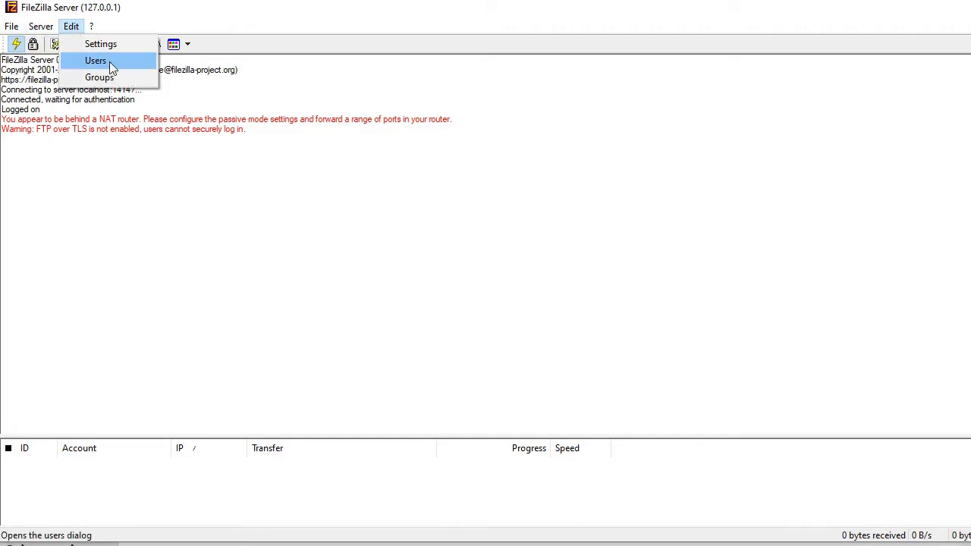
pyautogui.click(96, 61)
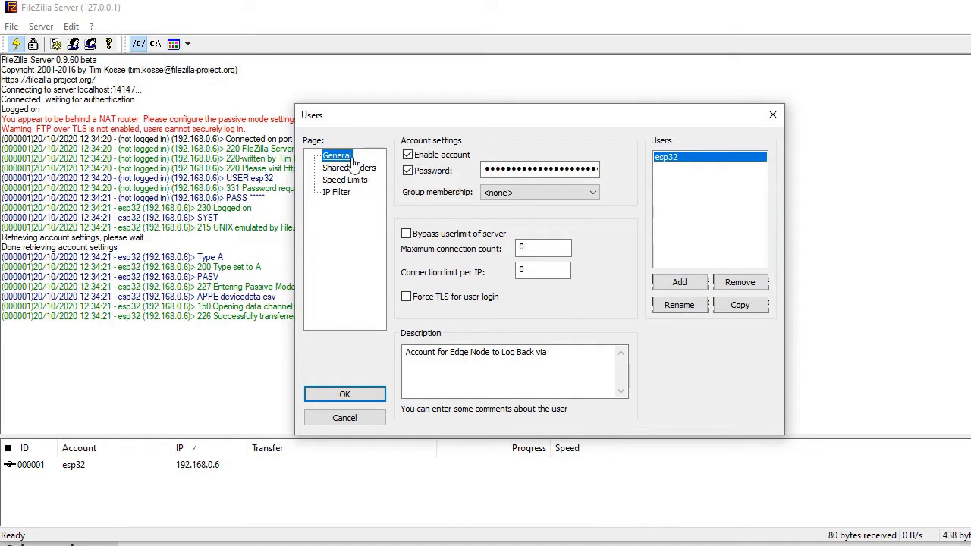
# Add user esp32-2, enable its password and go to its shared folders page
pyautogui.click(679, 282)
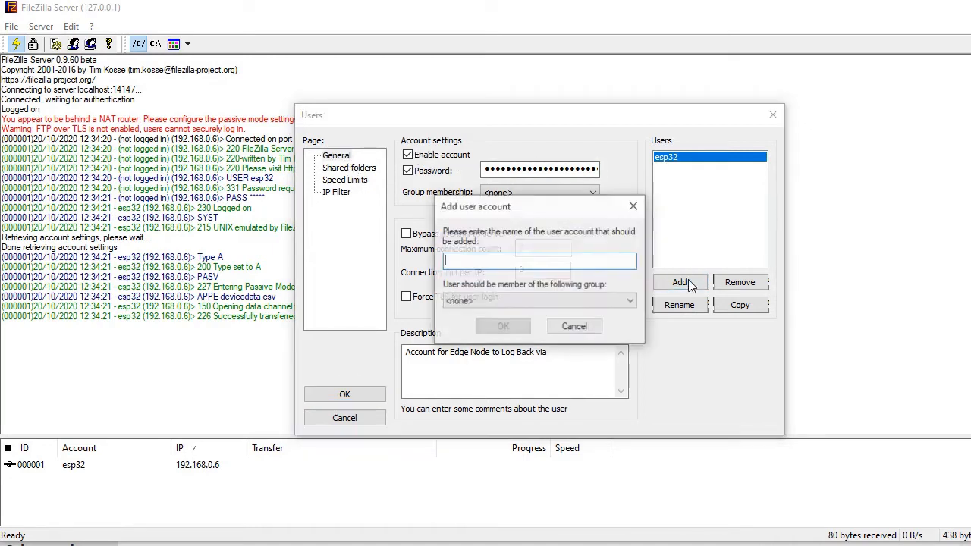
pyautogui.write('esp')
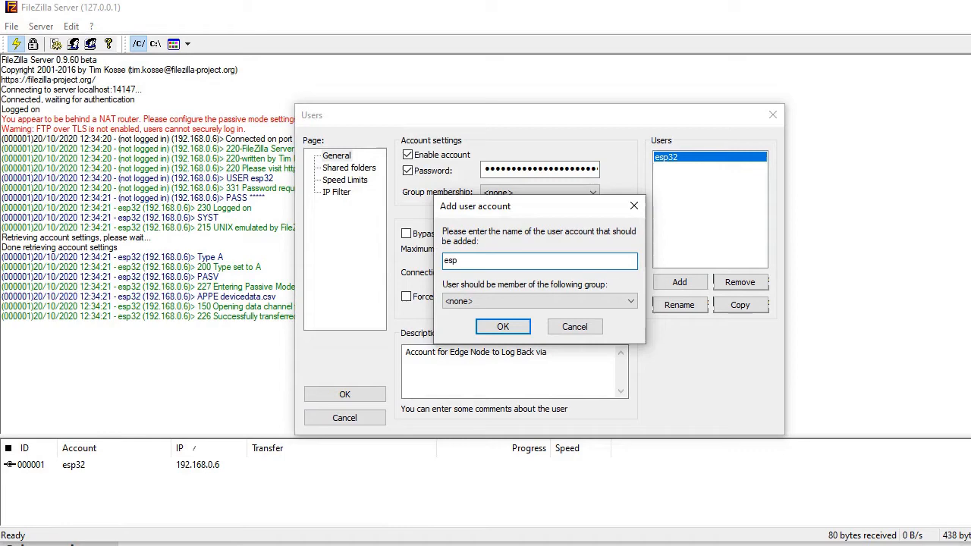
pyautogui.write('32-2')
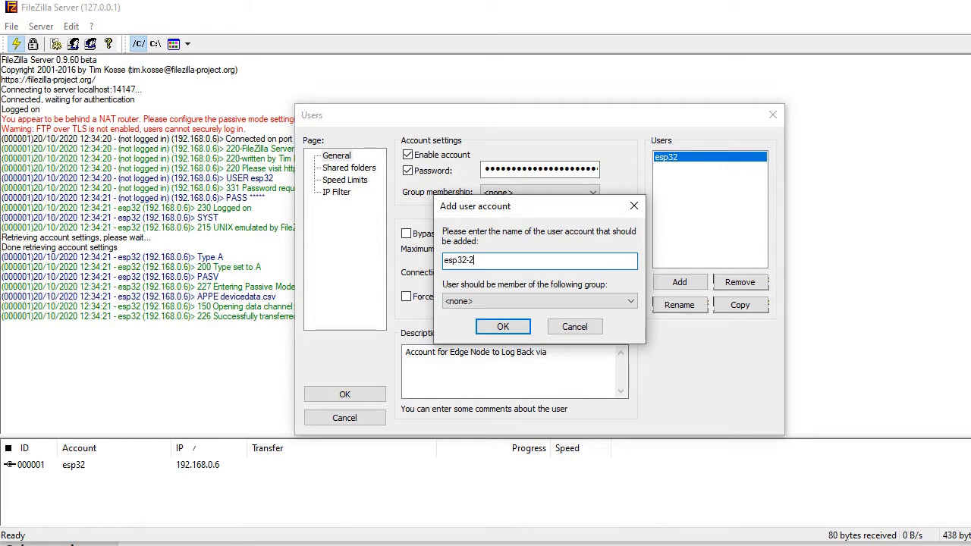
pyautogui.click(502, 326)
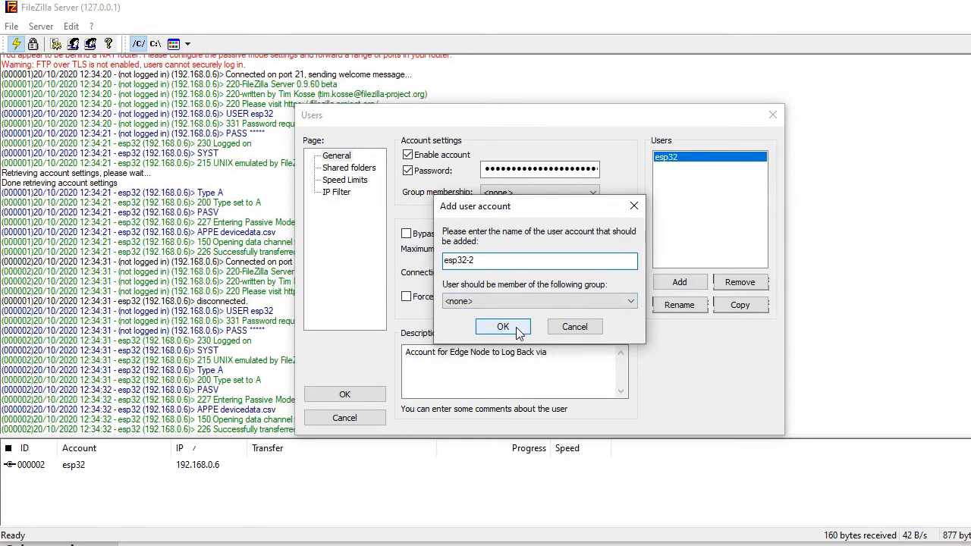
pyautogui.click(502, 326)
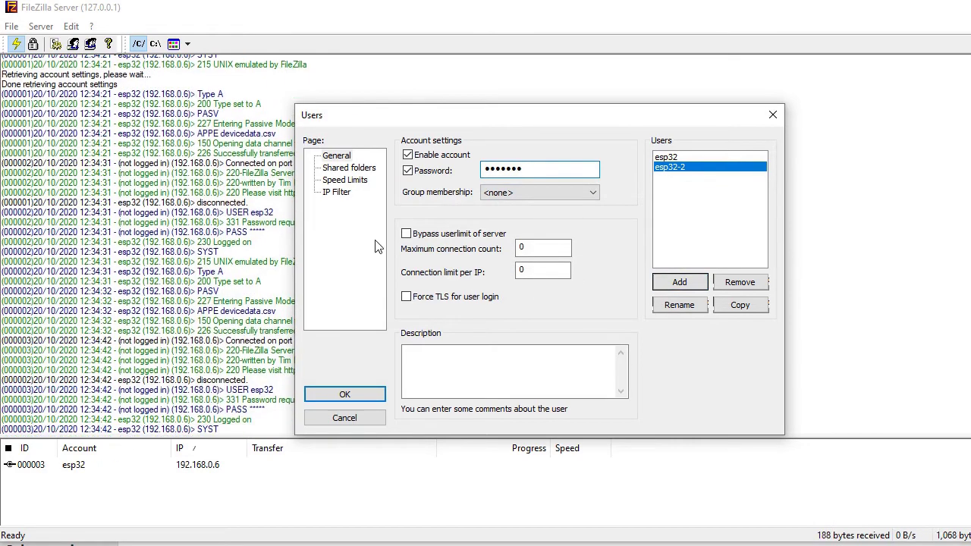
pyautogui.click(349, 167)
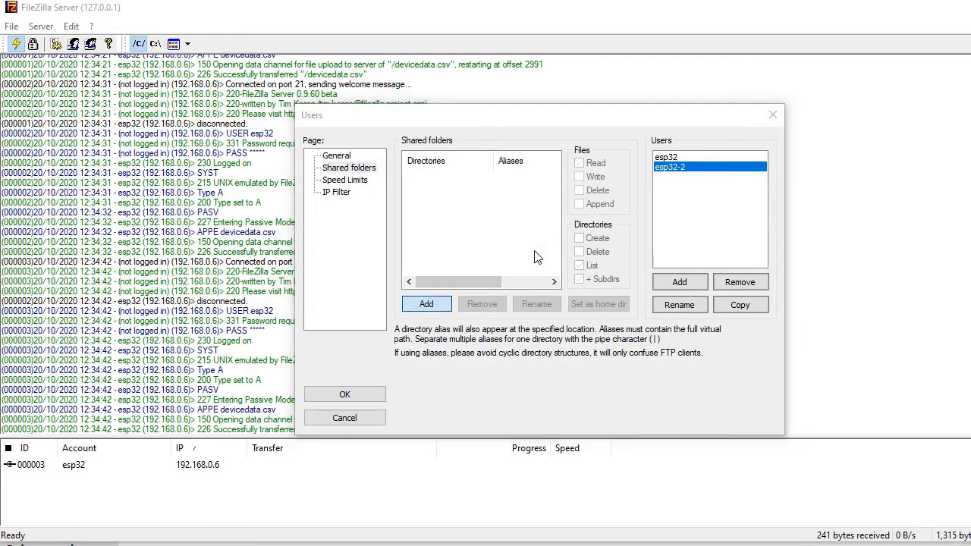
# Share drive E: with esp32-2, allow appending to files and save the account settings
pyautogui.click(426, 303)
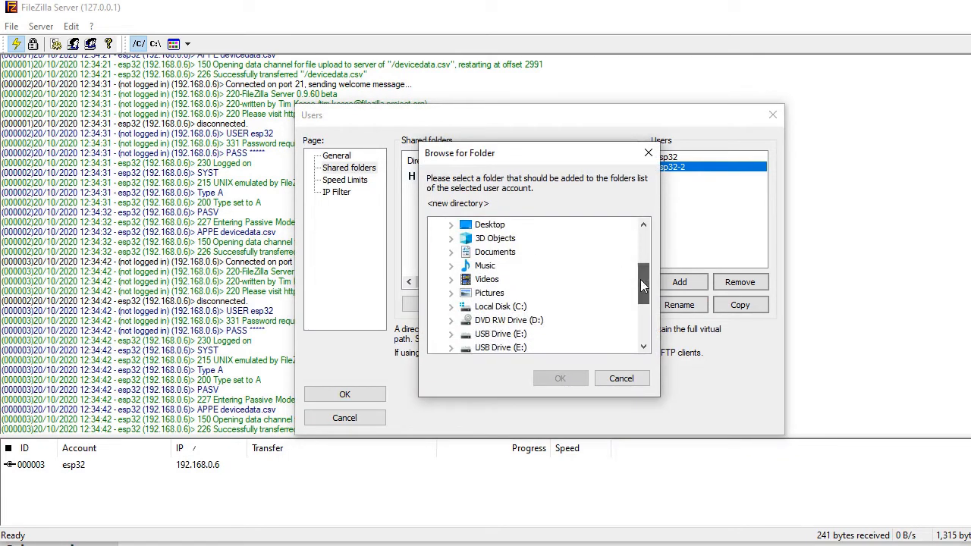
pyautogui.scroll(-3)
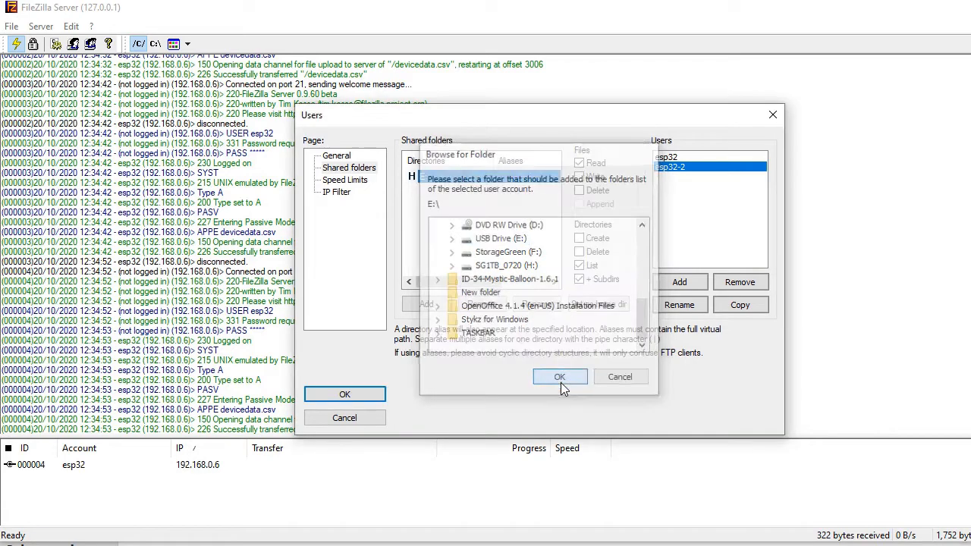
pyautogui.click(558, 376)
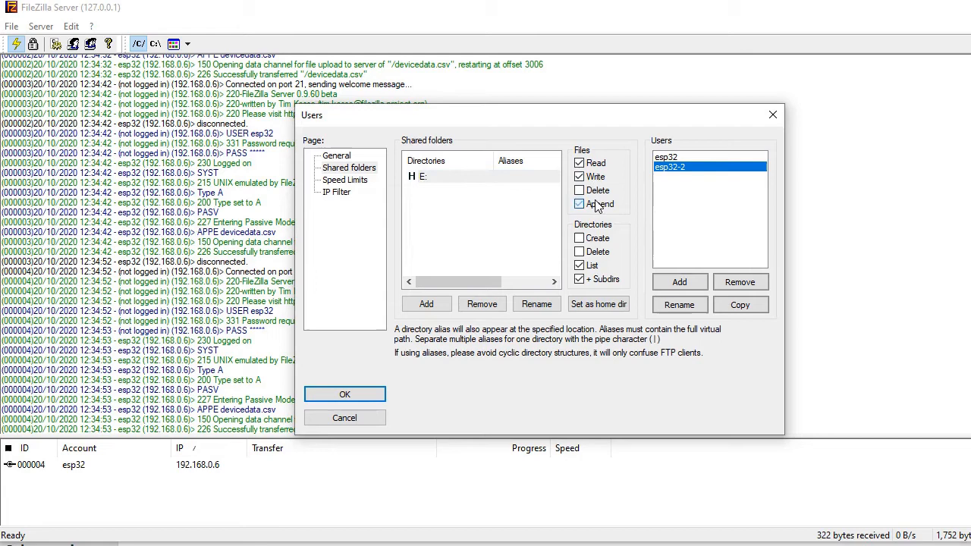
pyautogui.click(580, 204)
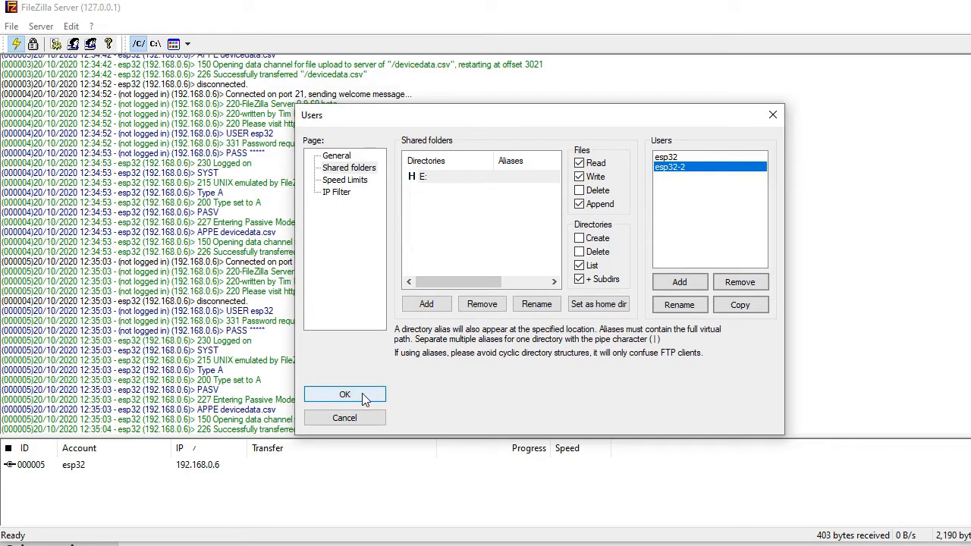
pyautogui.click(344, 395)
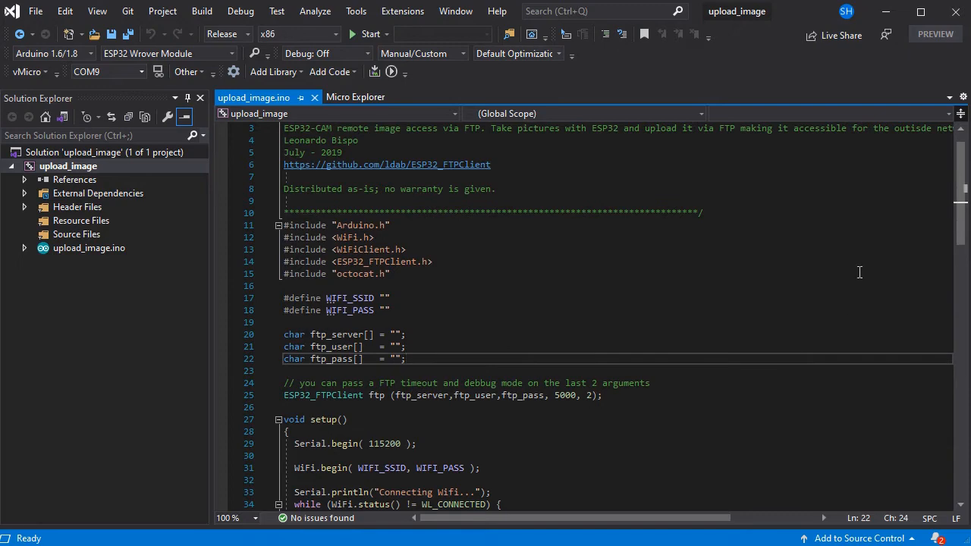
pyautogui.moveTo(886, 12)
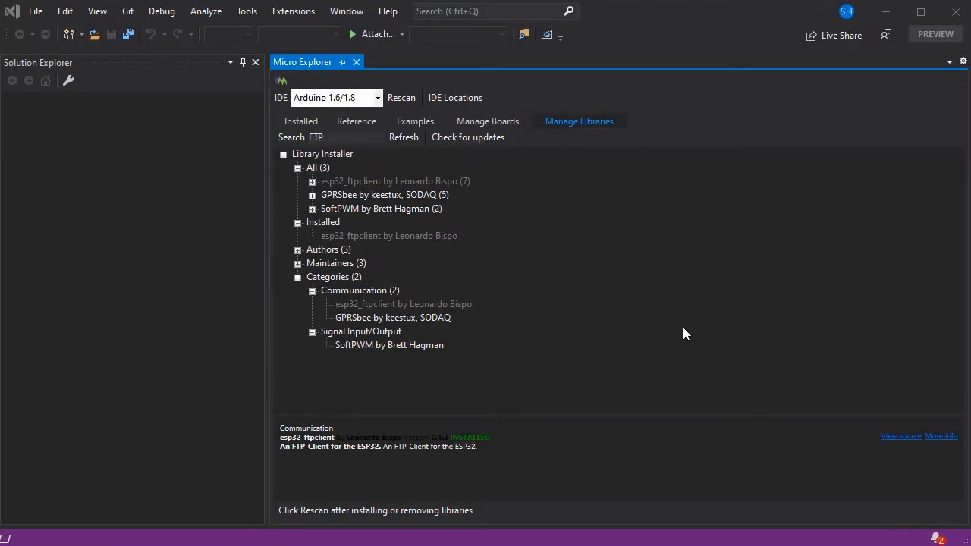
pyautogui.click(293, 11)
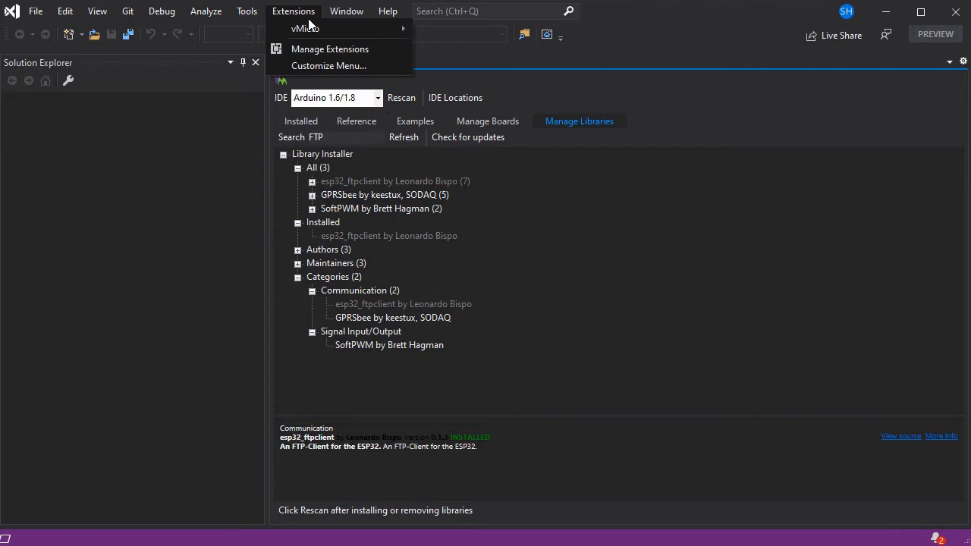
pyautogui.click(305, 27)
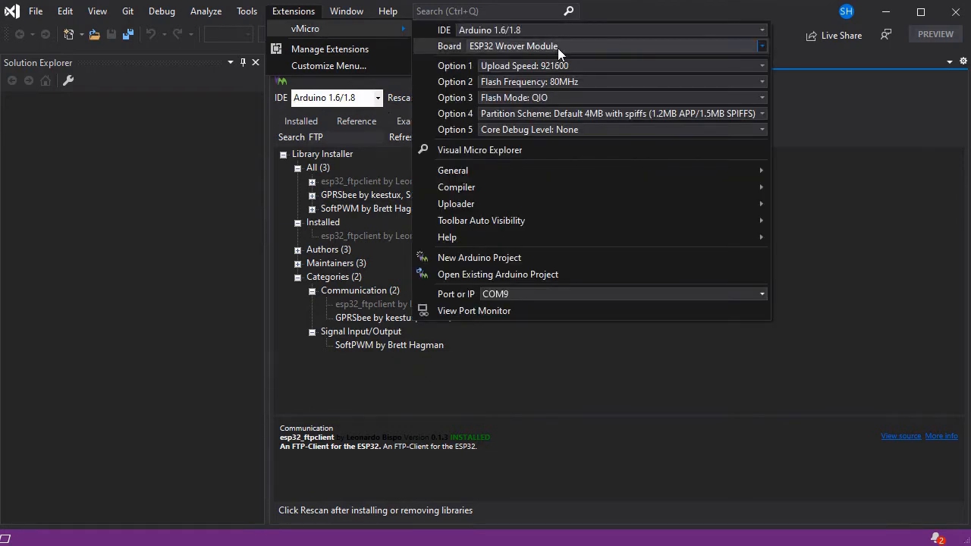
pyautogui.moveTo(554, 150)
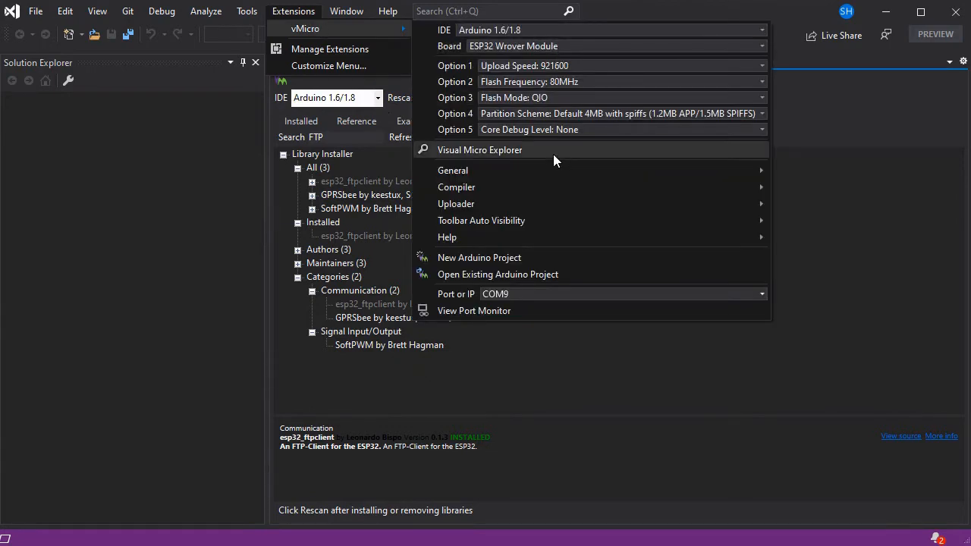
pyautogui.click(480, 150)
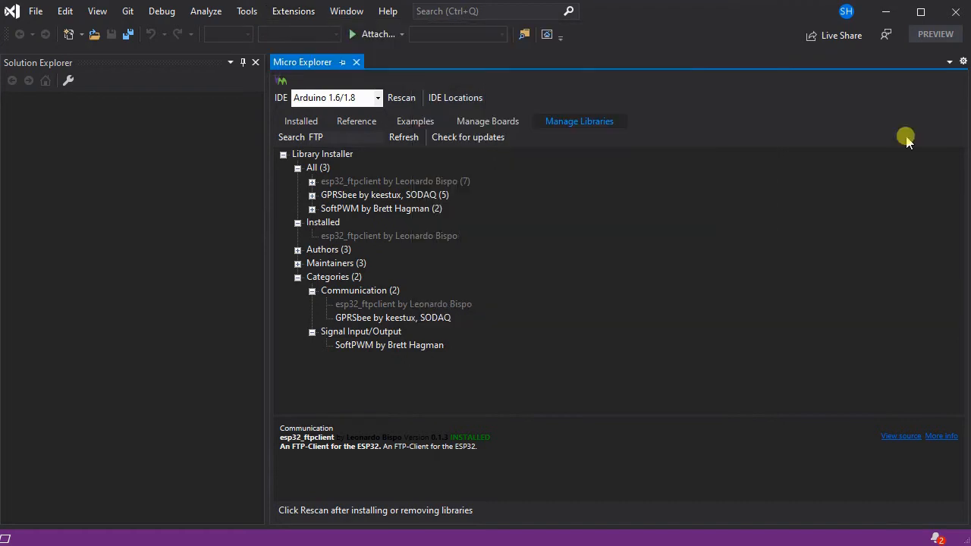
pyautogui.moveTo(394, 180)
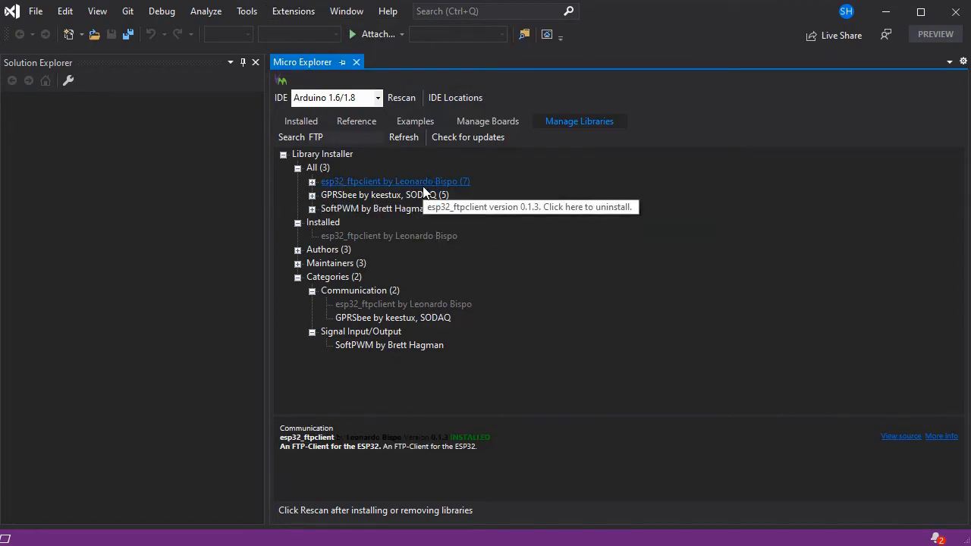
pyautogui.moveTo(416, 129)
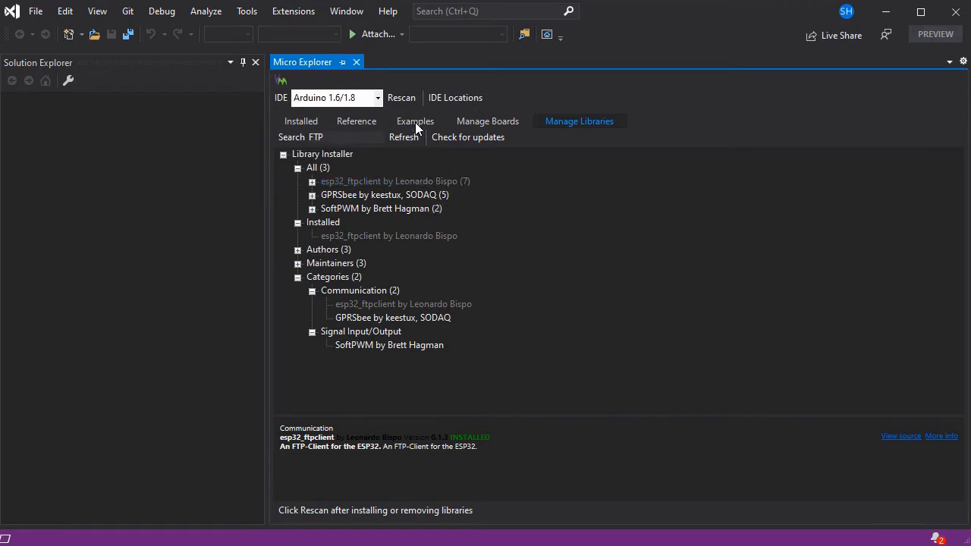
# From the esp32_ftpclient examples, open a copy of upload_image as a new project
pyautogui.click(416, 121)
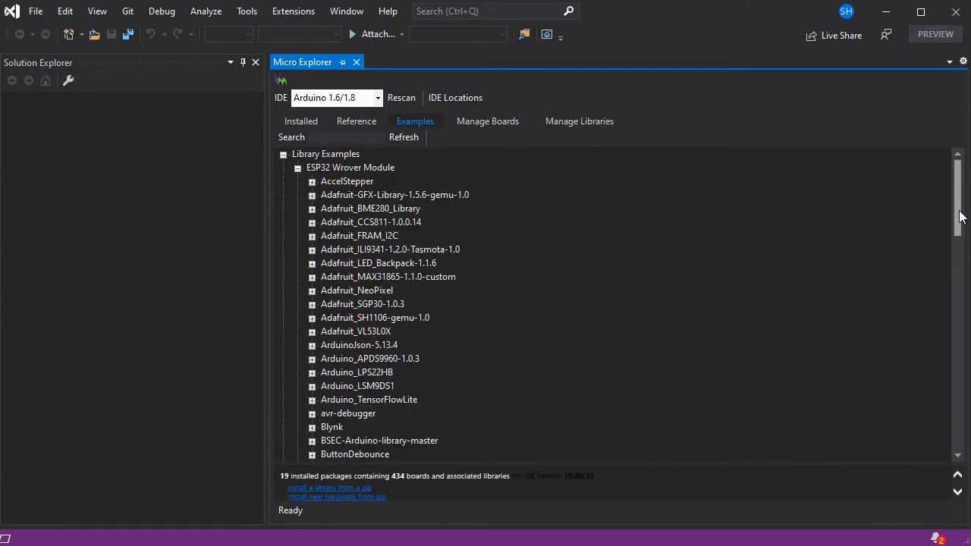
pyautogui.scroll(-3)
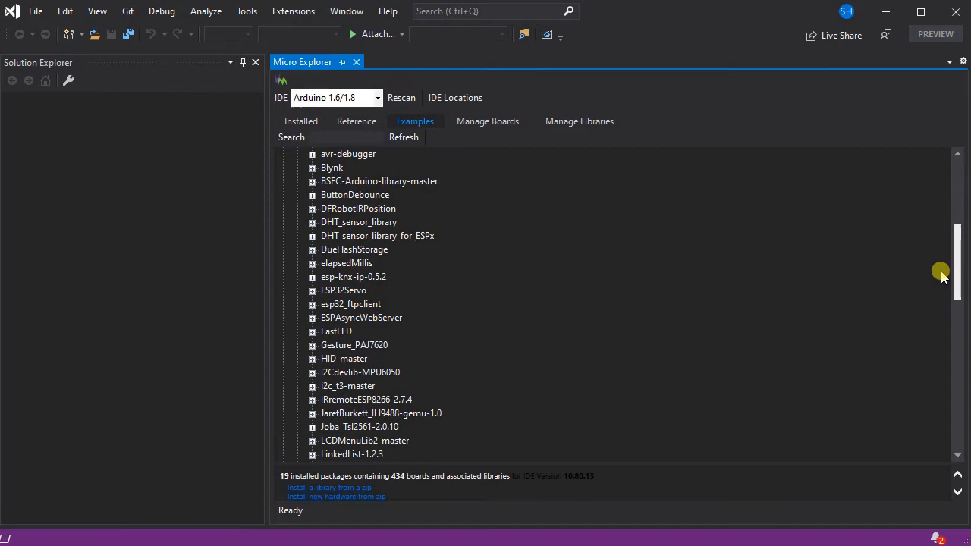
pyautogui.moveTo(350, 304)
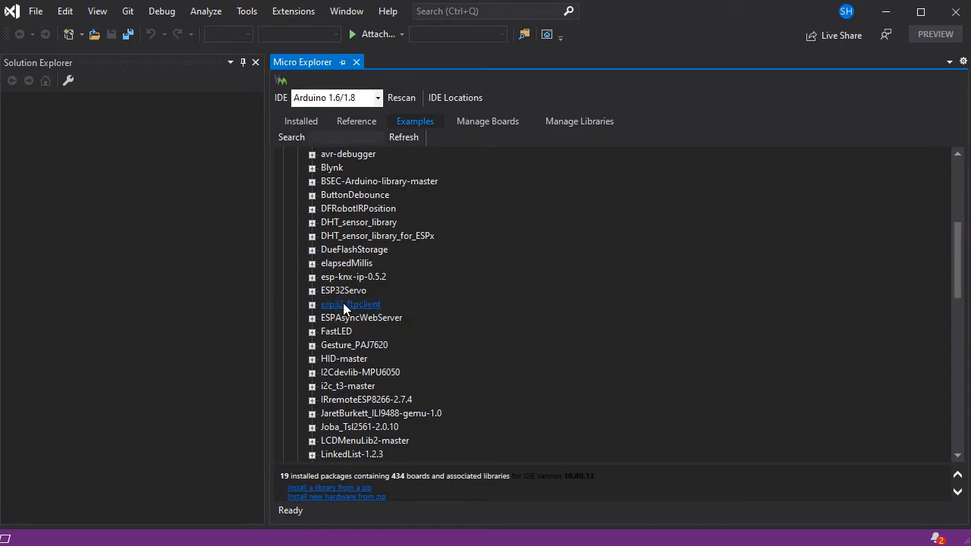
pyautogui.moveTo(313, 311)
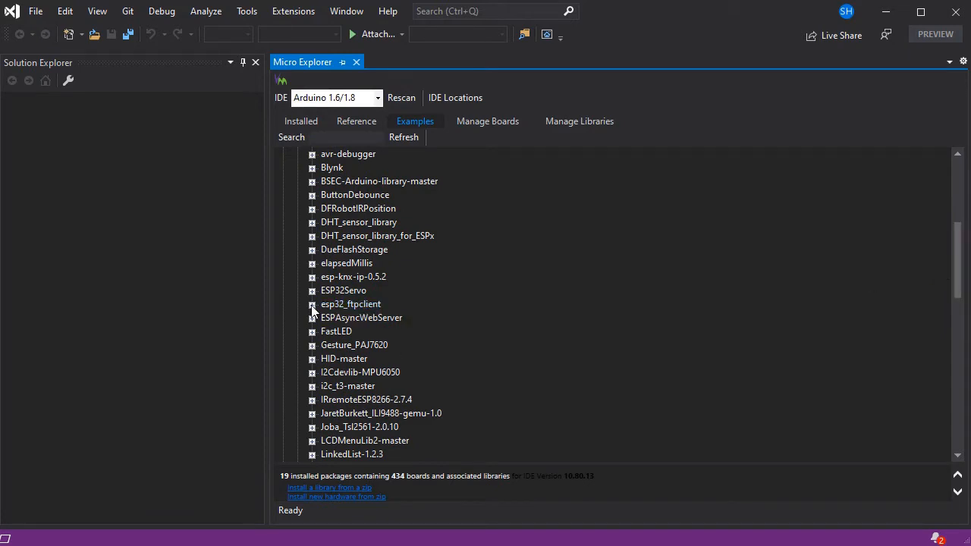
pyautogui.click(311, 303)
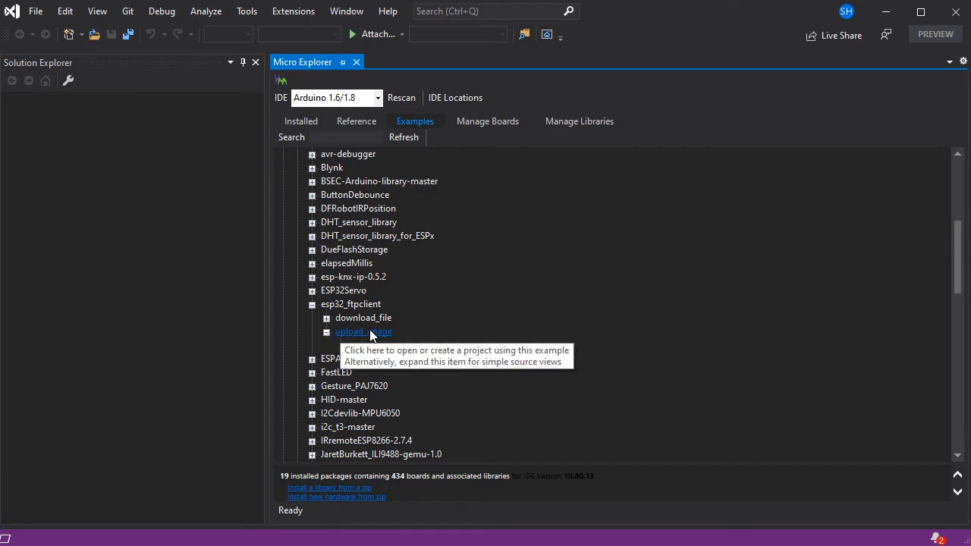
pyautogui.click(362, 331)
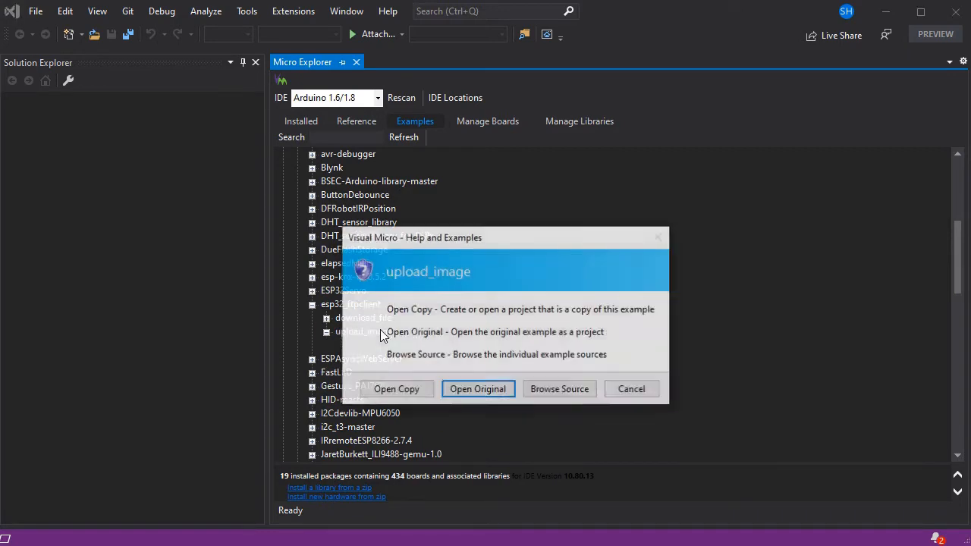
pyautogui.moveTo(396, 388)
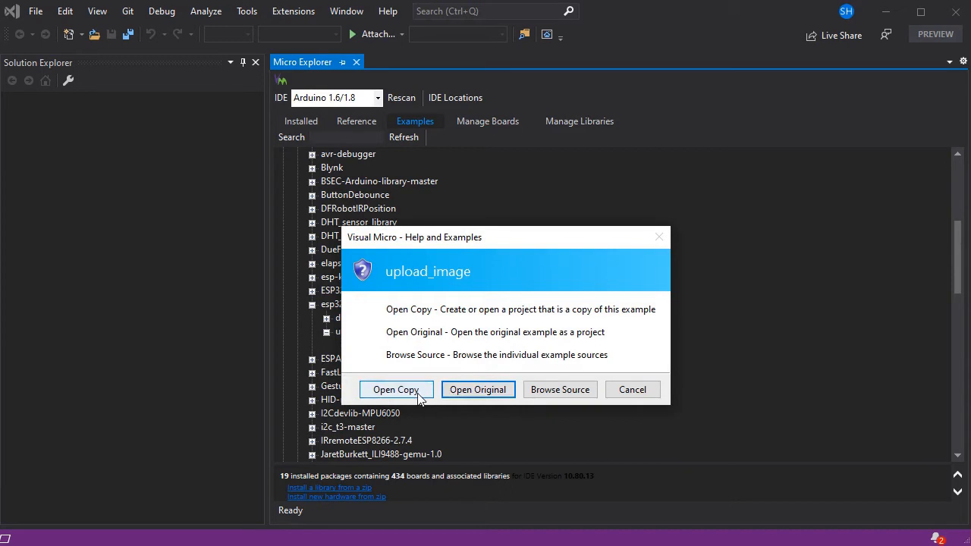
pyautogui.click(394, 388)
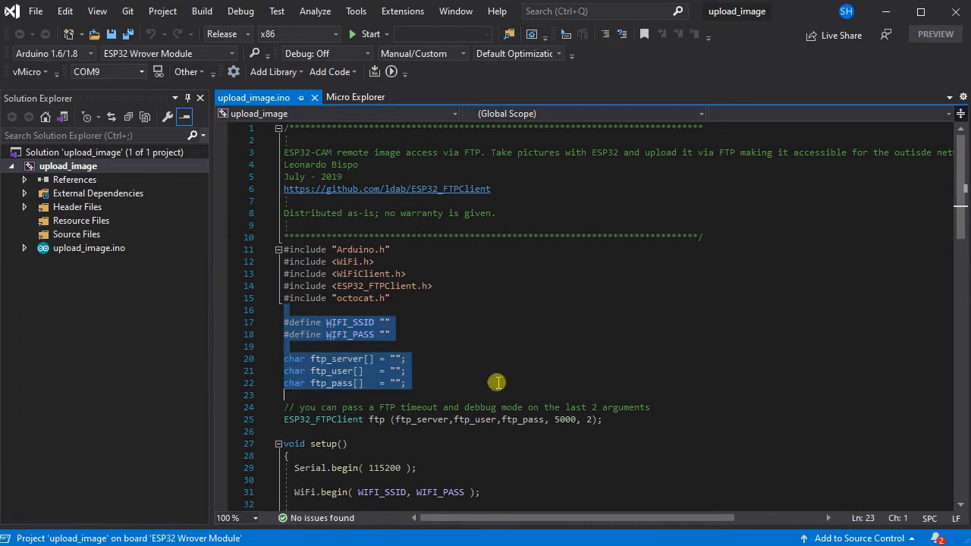
pyautogui.click(409, 382)
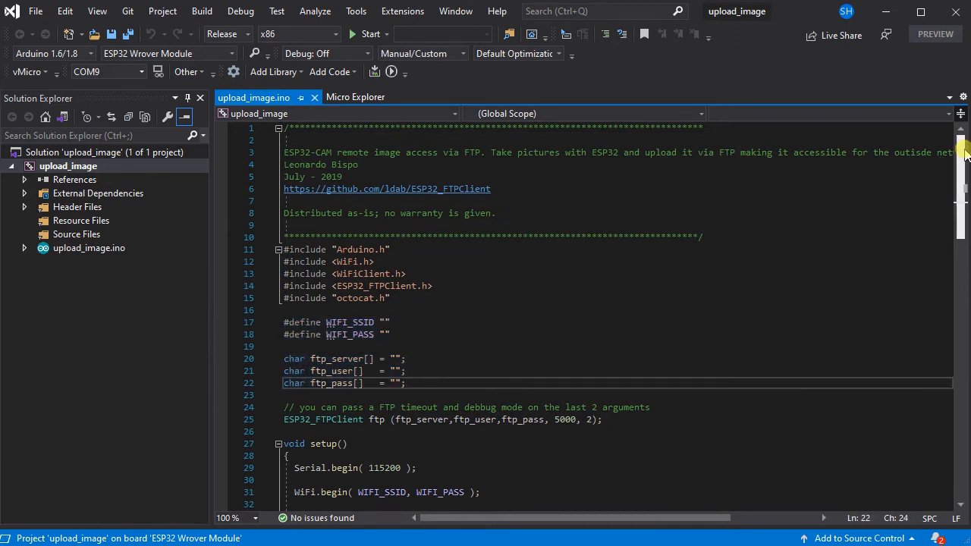
pyautogui.scroll(-3)
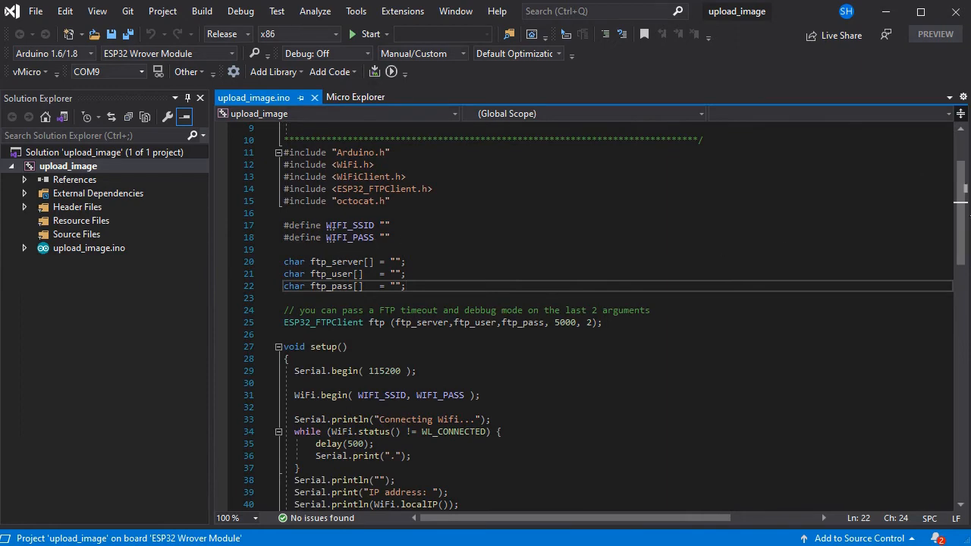
pyautogui.scroll(-3)
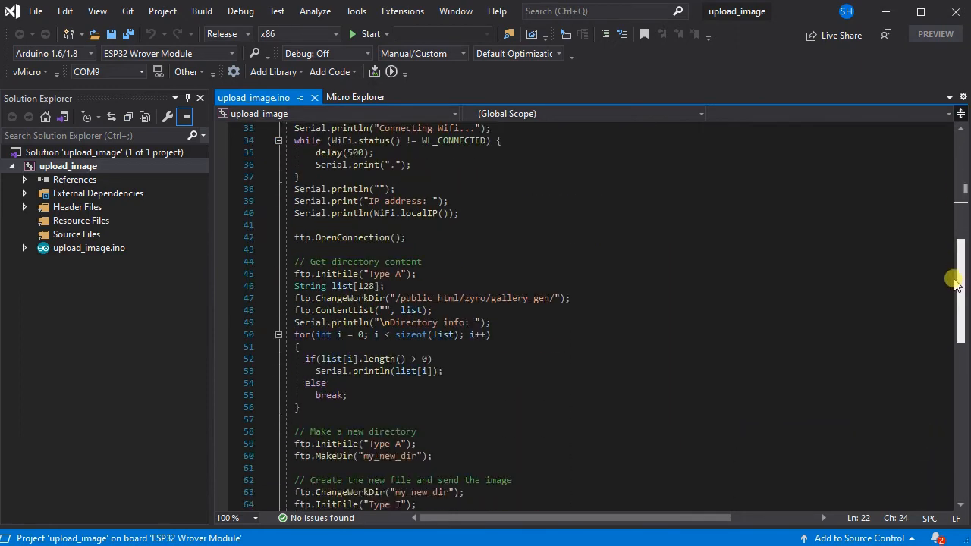
pyautogui.scroll(-3)
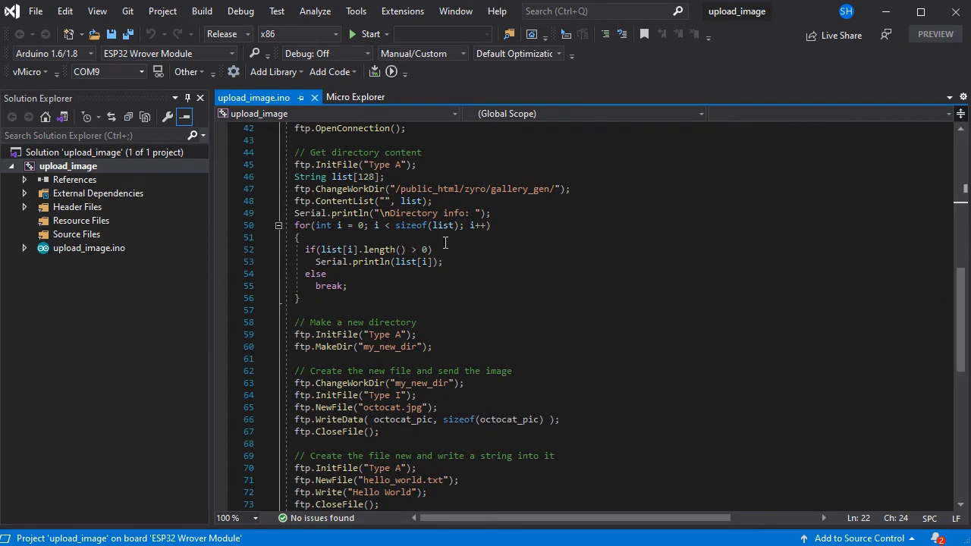
pyautogui.click(385, 176)
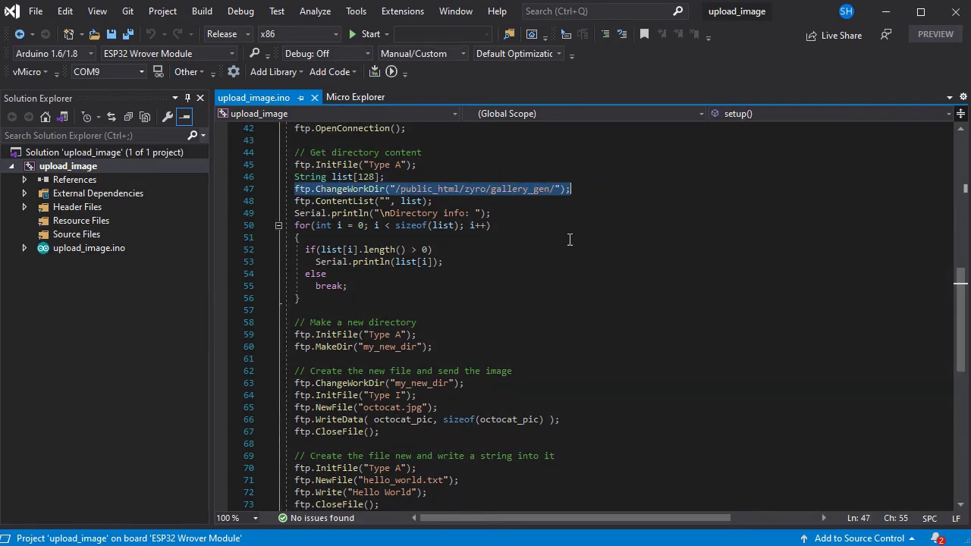
pyautogui.moveTo(453, 467)
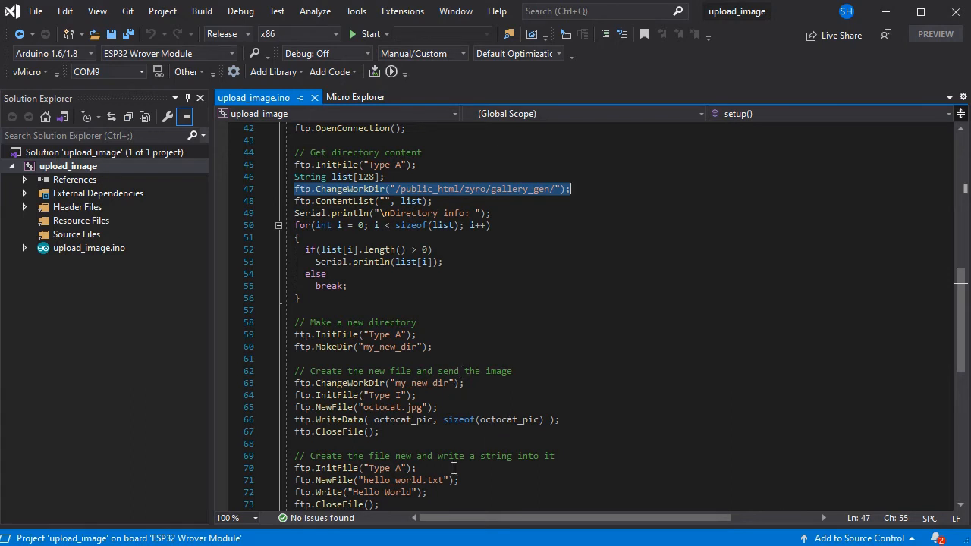
pyautogui.moveTo(423, 449)
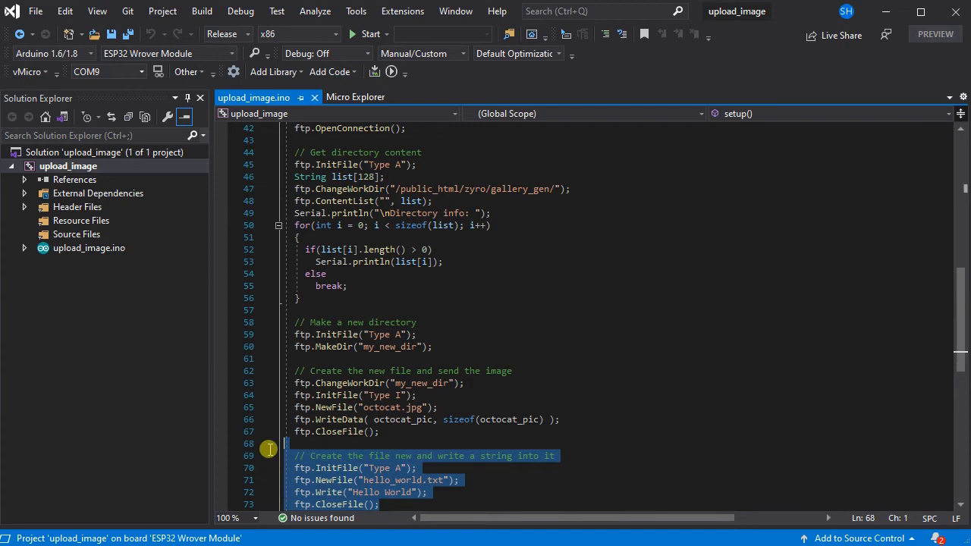
pyautogui.scroll(-3)
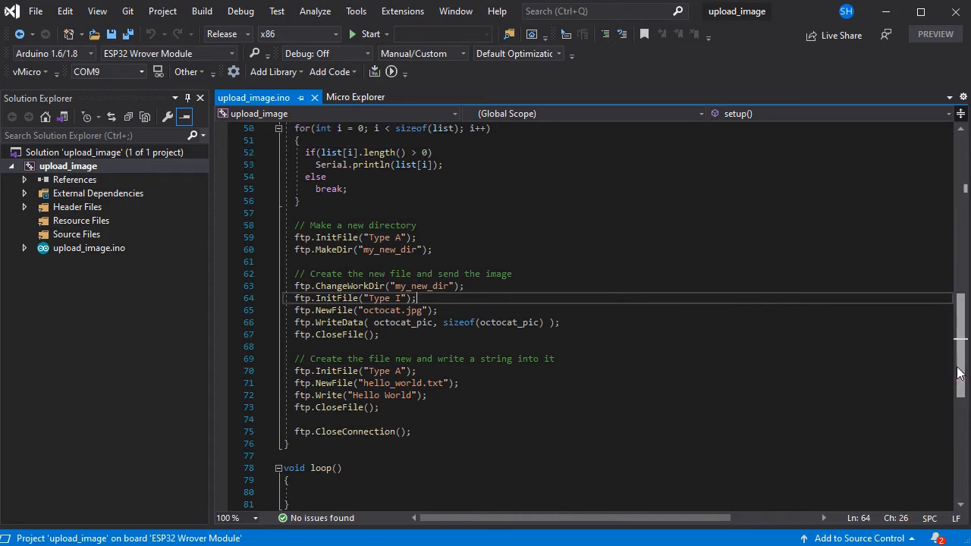
pyautogui.moveTo(962, 387)
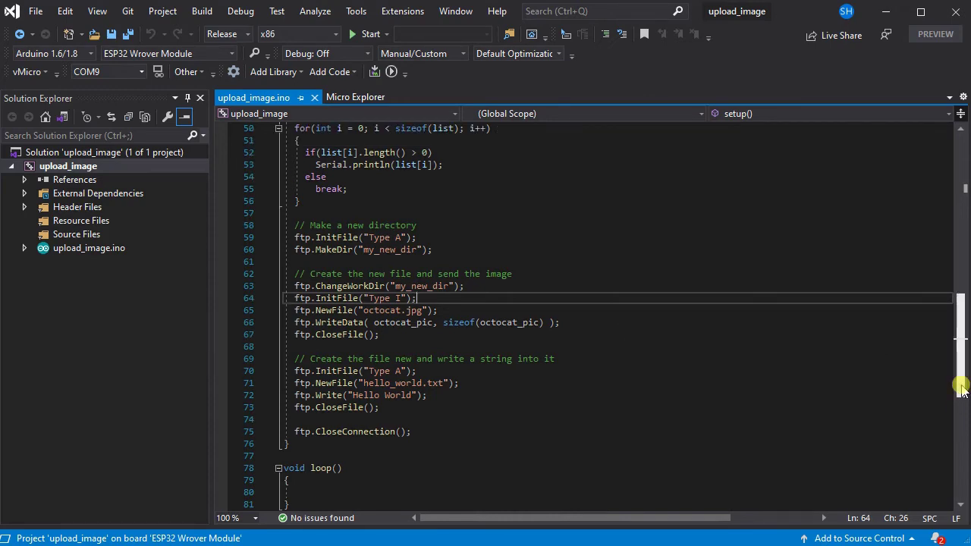
pyautogui.scroll(3)
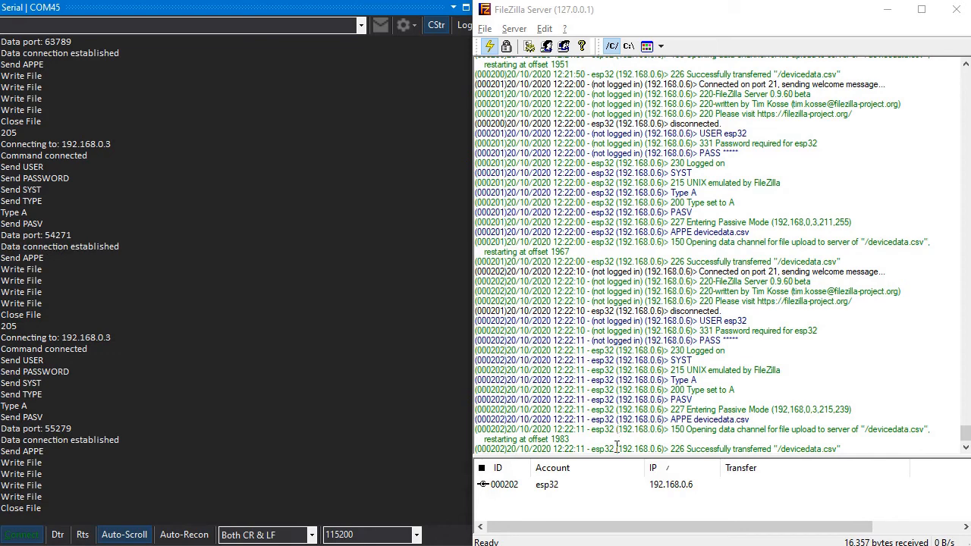
pyautogui.moveTo(616, 446)
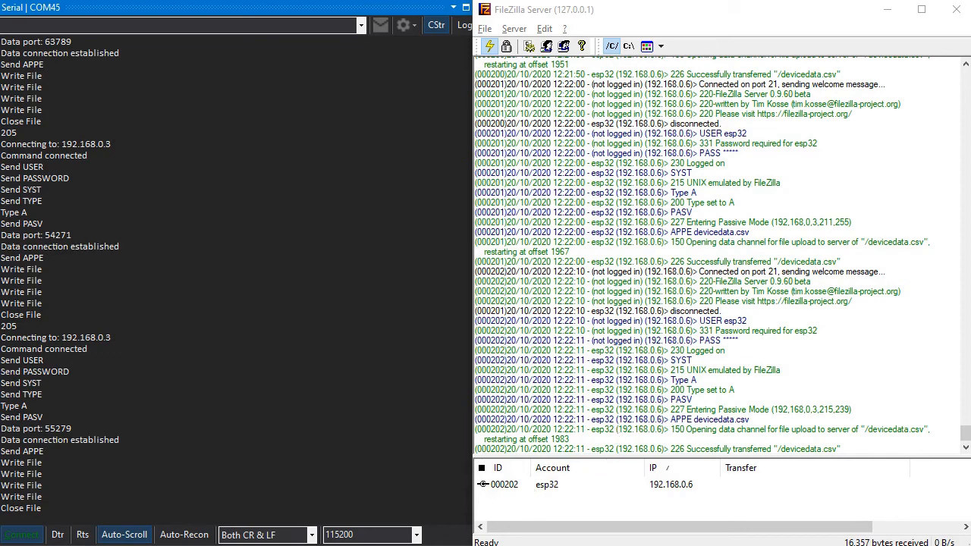